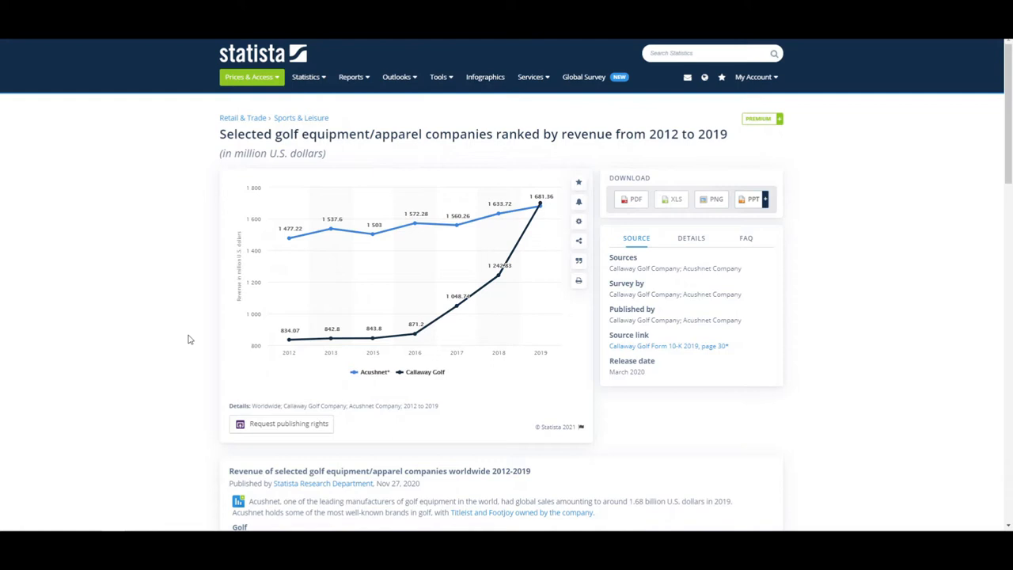
{"action": "mouse_move", "coordinate": [209, 339]}
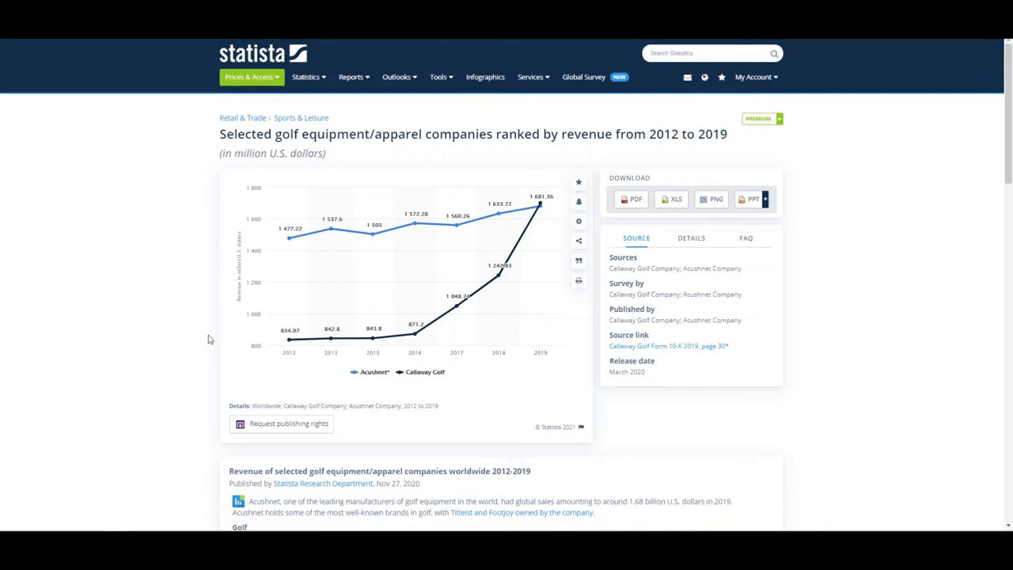
{"action": "mouse_move", "coordinate": [330, 230]}
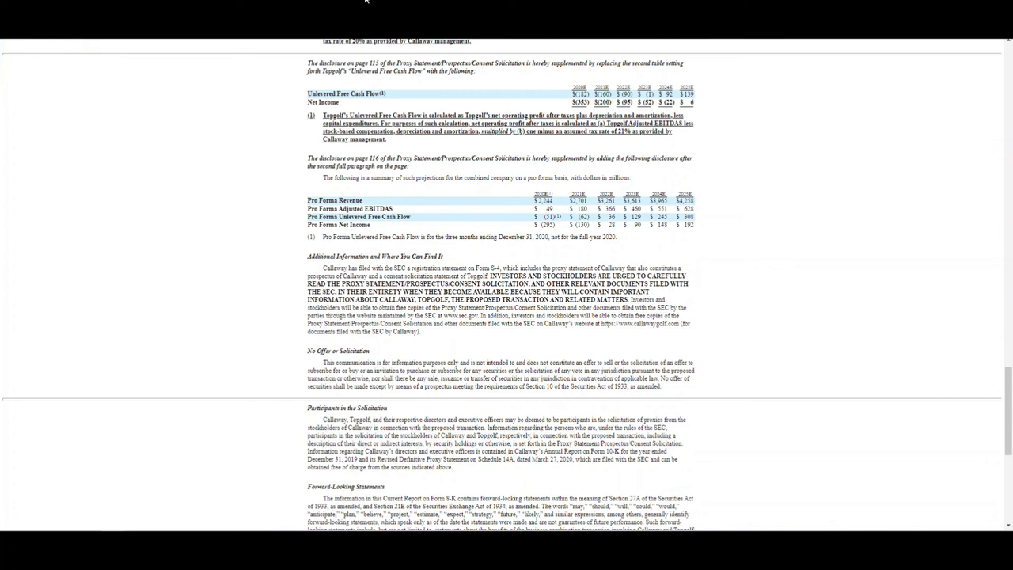
{"action": "mouse_move", "coordinate": [516, 227]}
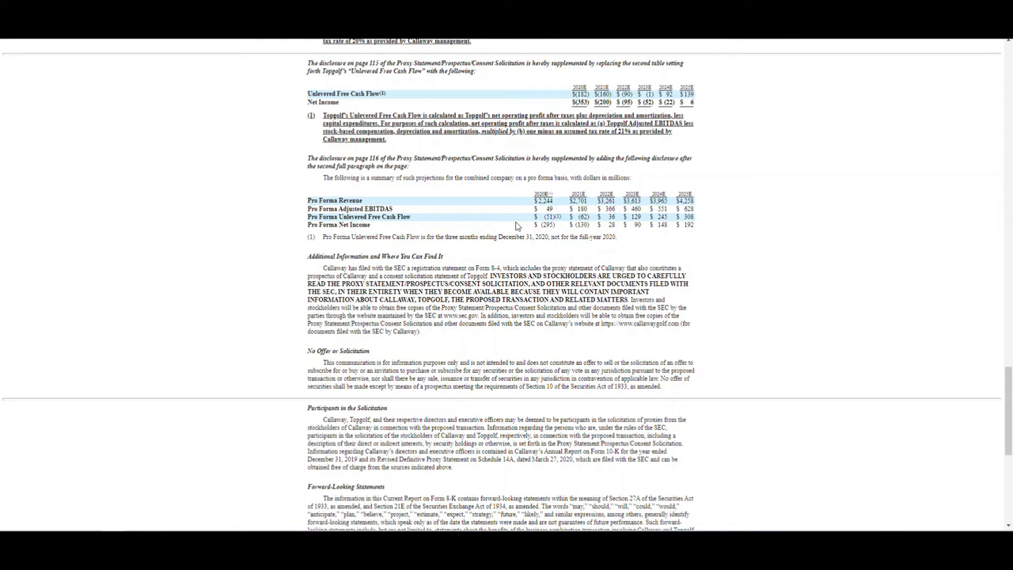
{"action": "mouse_move", "coordinate": [532, 198]}
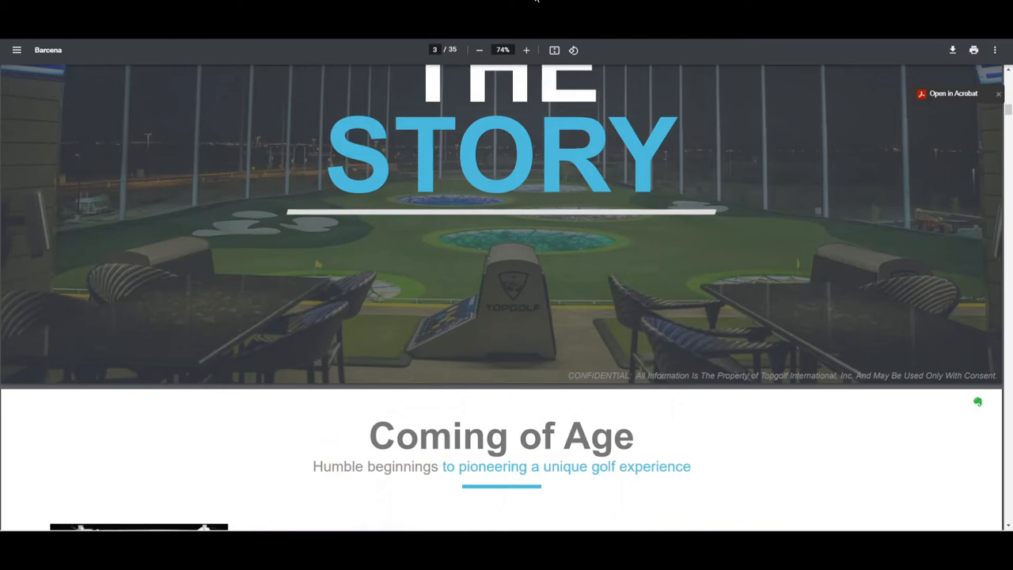
{"action": "scroll", "scroll_direction": "down", "scroll_amount": 3}
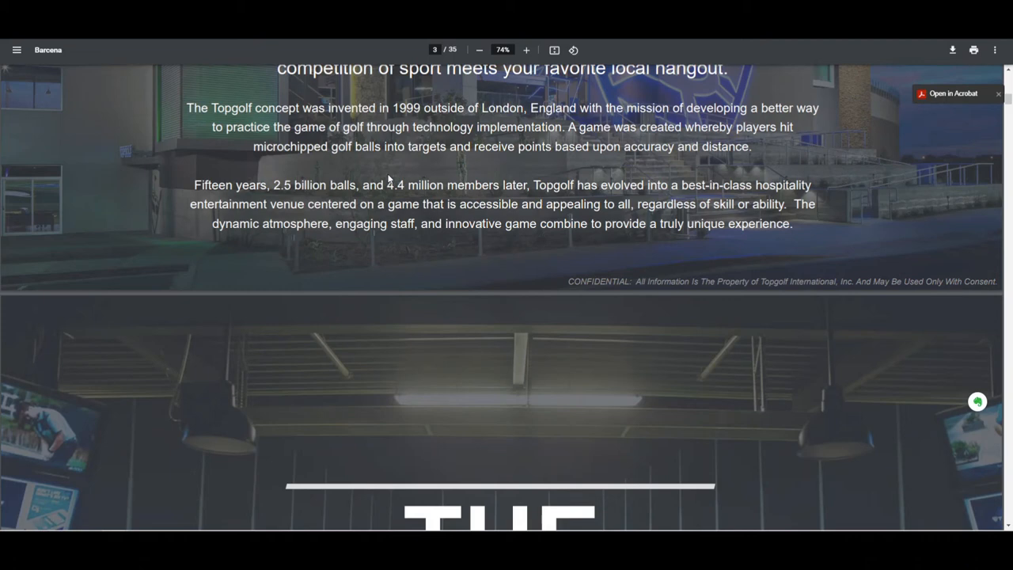
{"action": "mouse_move", "coordinate": [224, 345]}
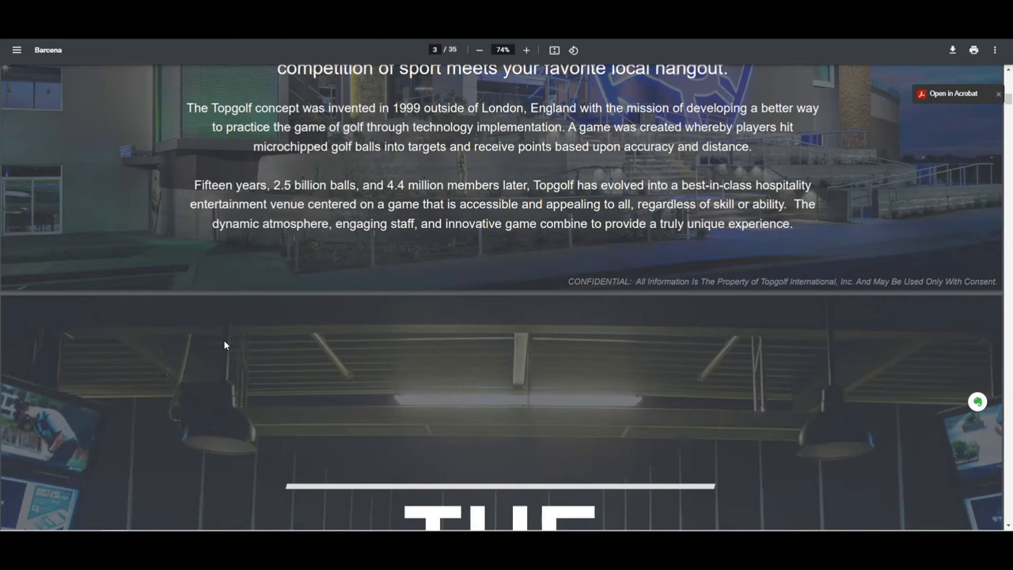
{"action": "scroll", "scroll_direction": "down", "scroll_amount": 3}
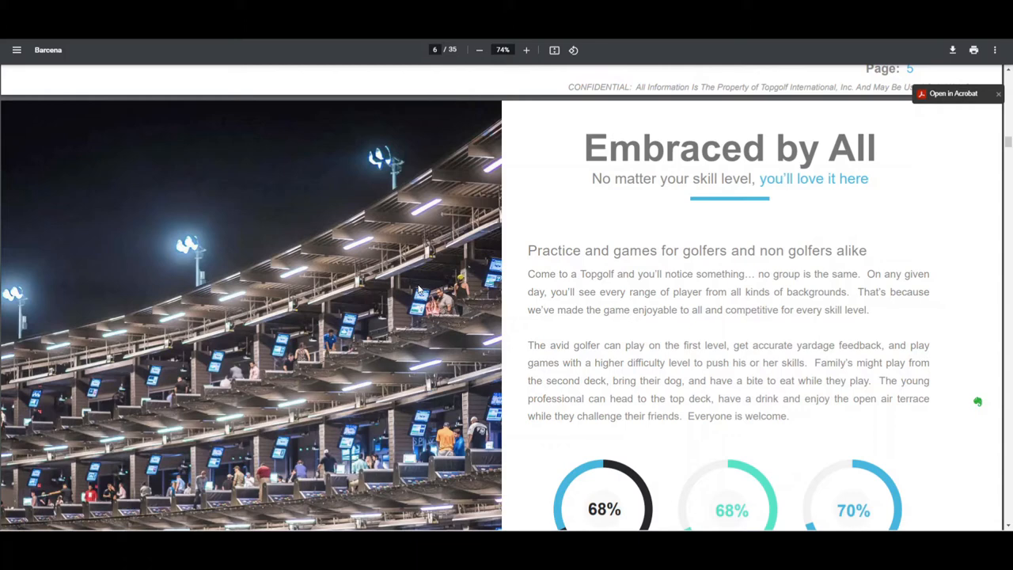
{"action": "scroll", "scroll_direction": "down", "scroll_amount": 3}
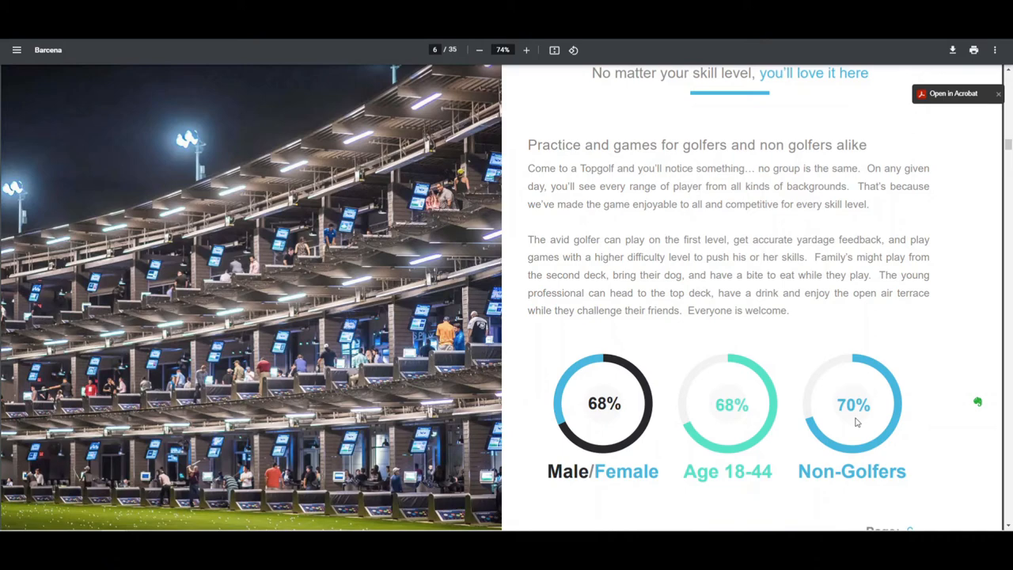
{"action": "scroll", "scroll_direction": "down", "scroll_amount": 3}
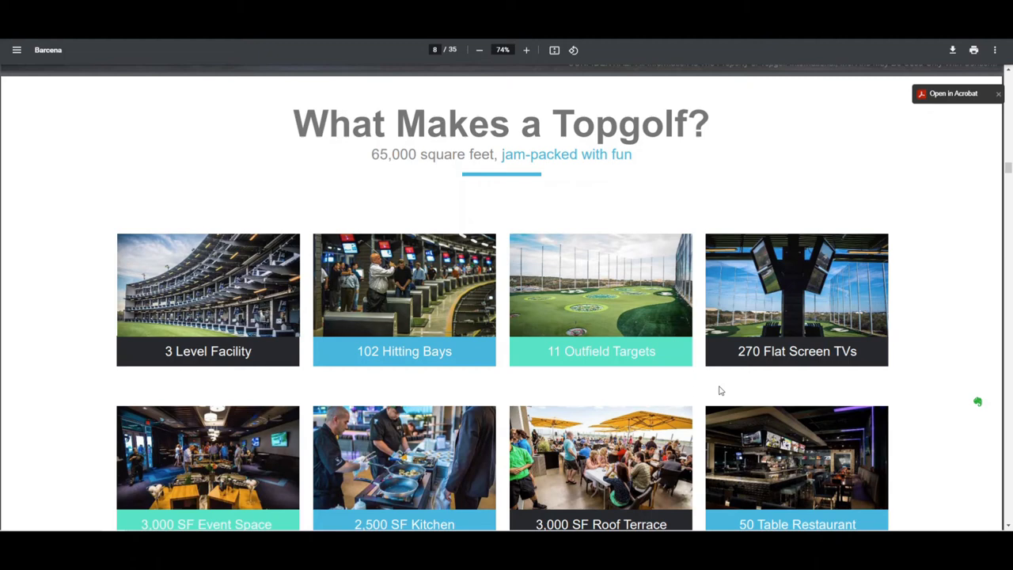
{"action": "scroll", "scroll_direction": "down", "scroll_amount": 3}
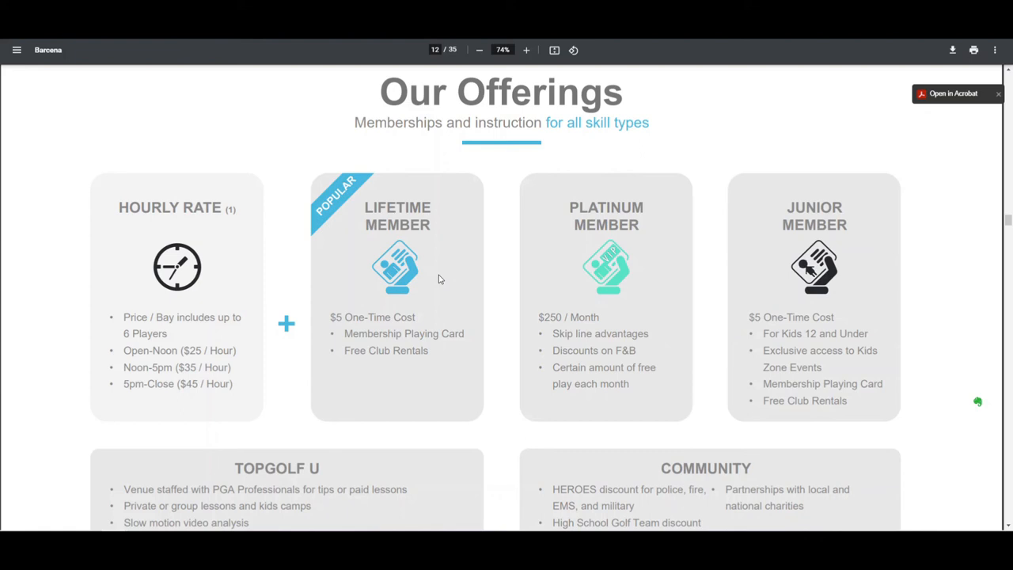
{"action": "mouse_move", "coordinate": [535, 282]}
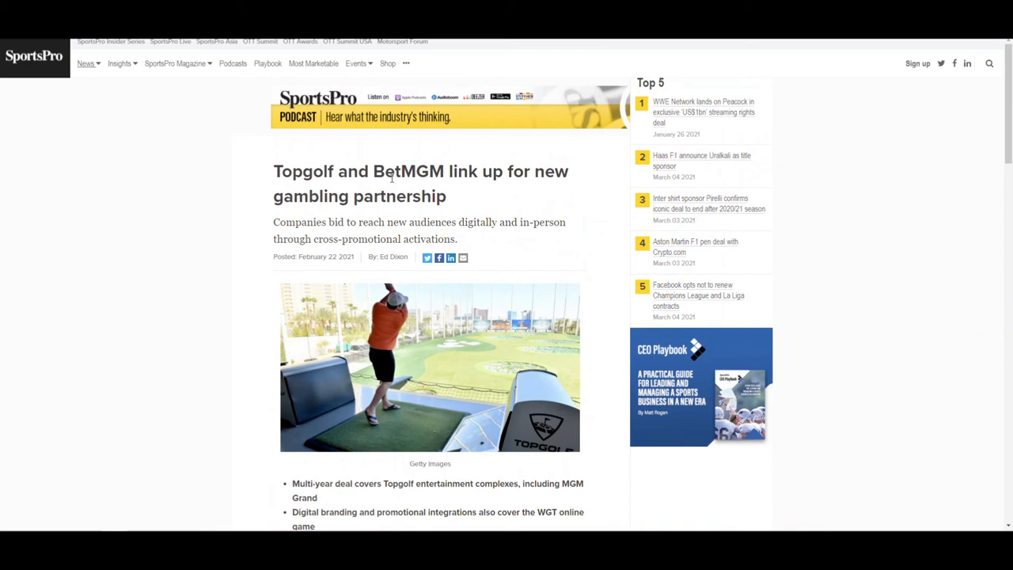
{"action": "scroll", "scroll_direction": "down", "scroll_amount": 3}
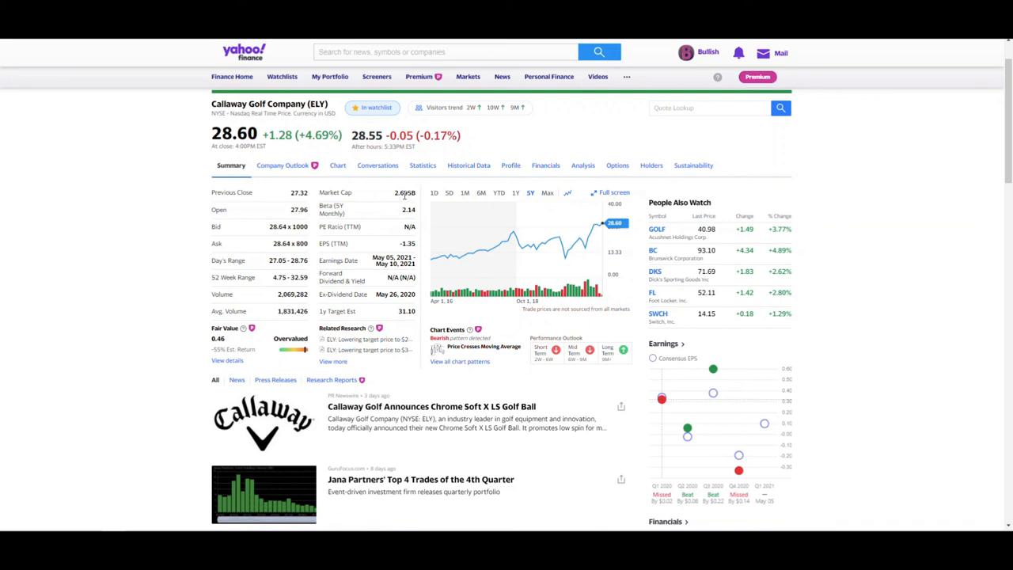
{"action": "mouse_move", "coordinate": [583, 241]}
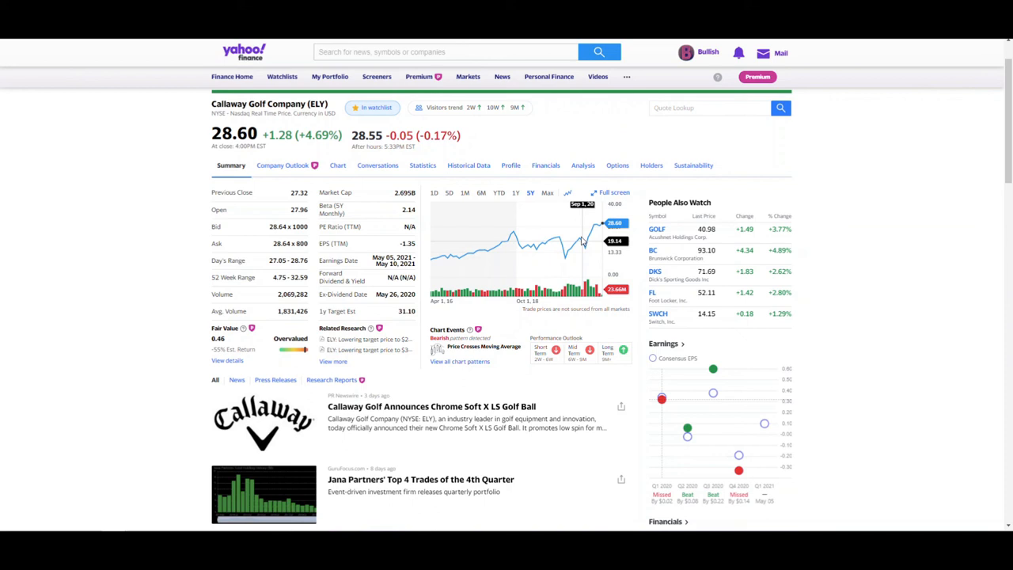
{"action": "mouse_move", "coordinate": [579, 241]}
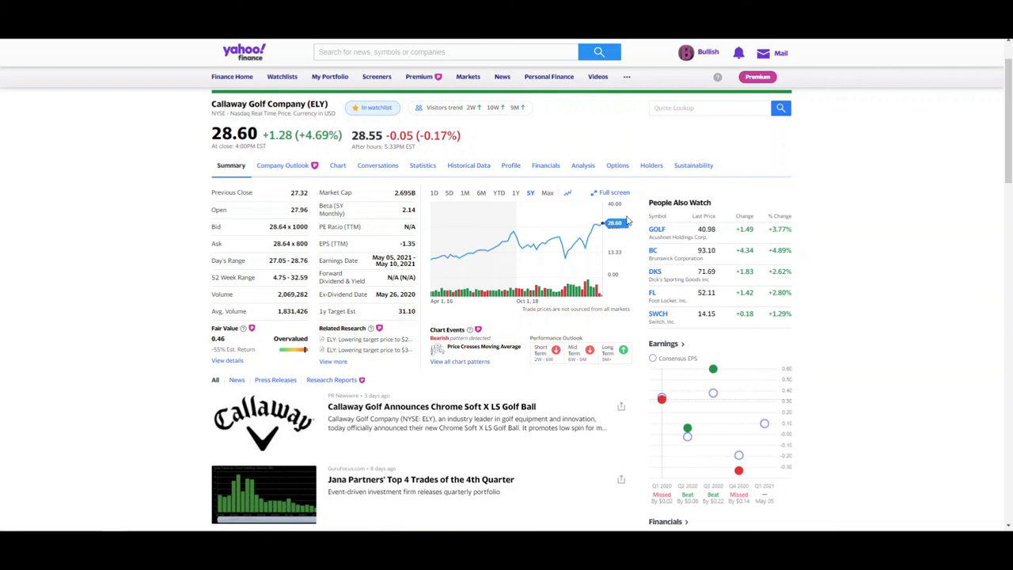
{"action": "mouse_move", "coordinate": [69, 418]}
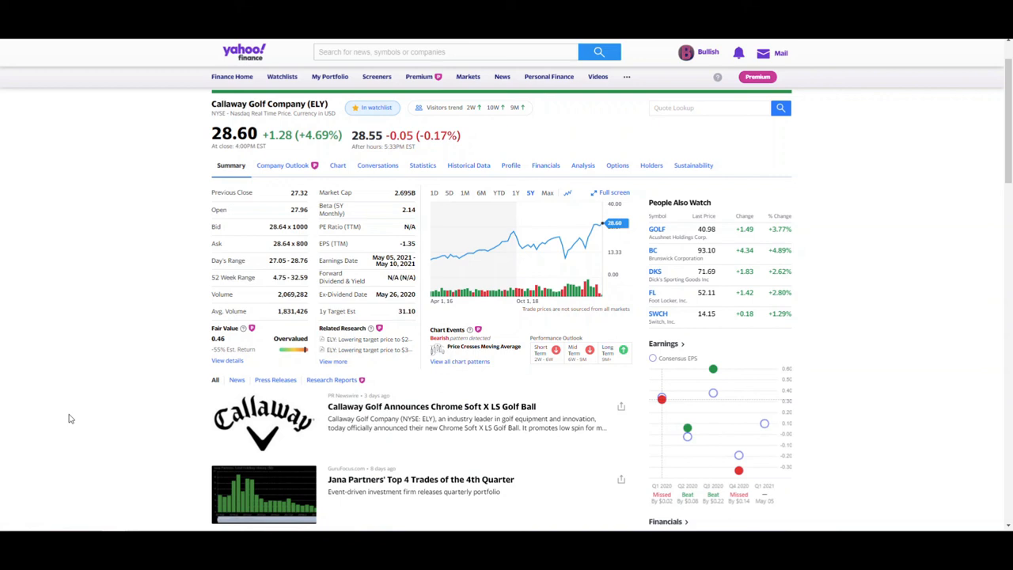